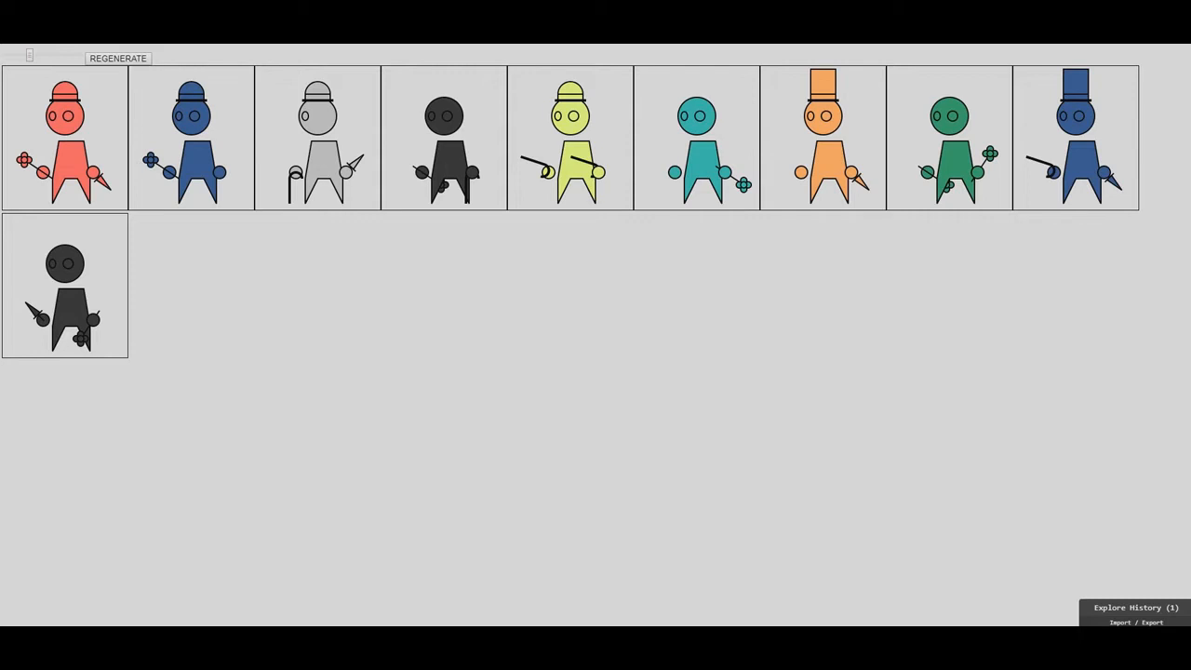
Step: Raise the character generator's count slider to about thirty characters
click(117, 58)
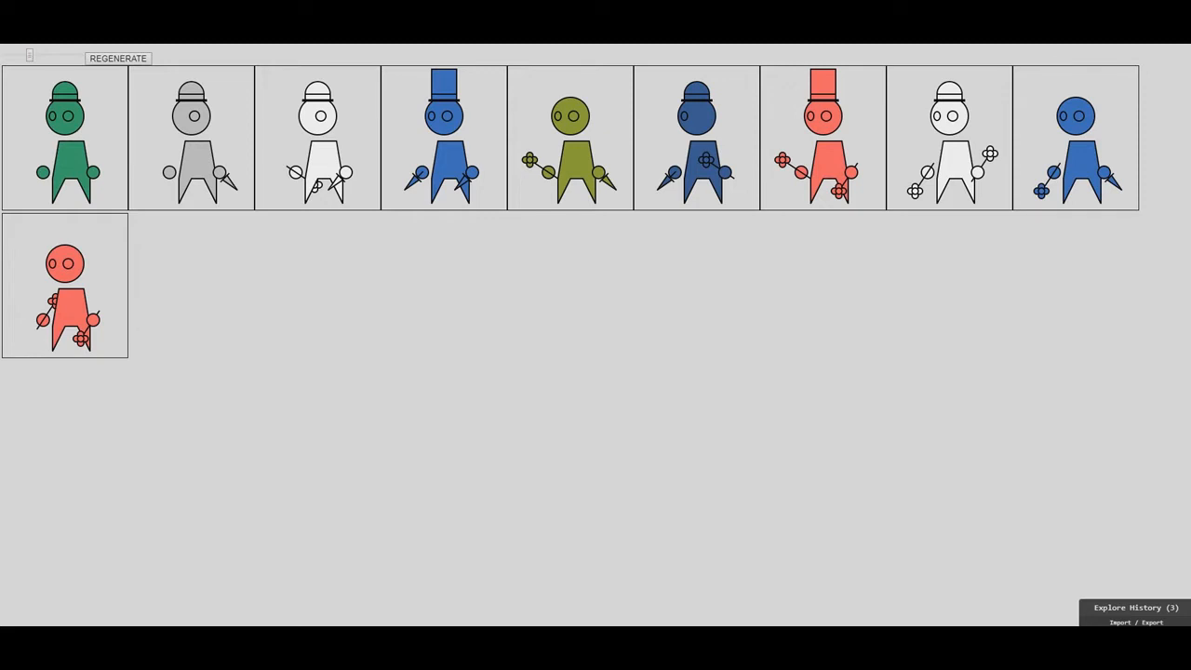
click(117, 58)
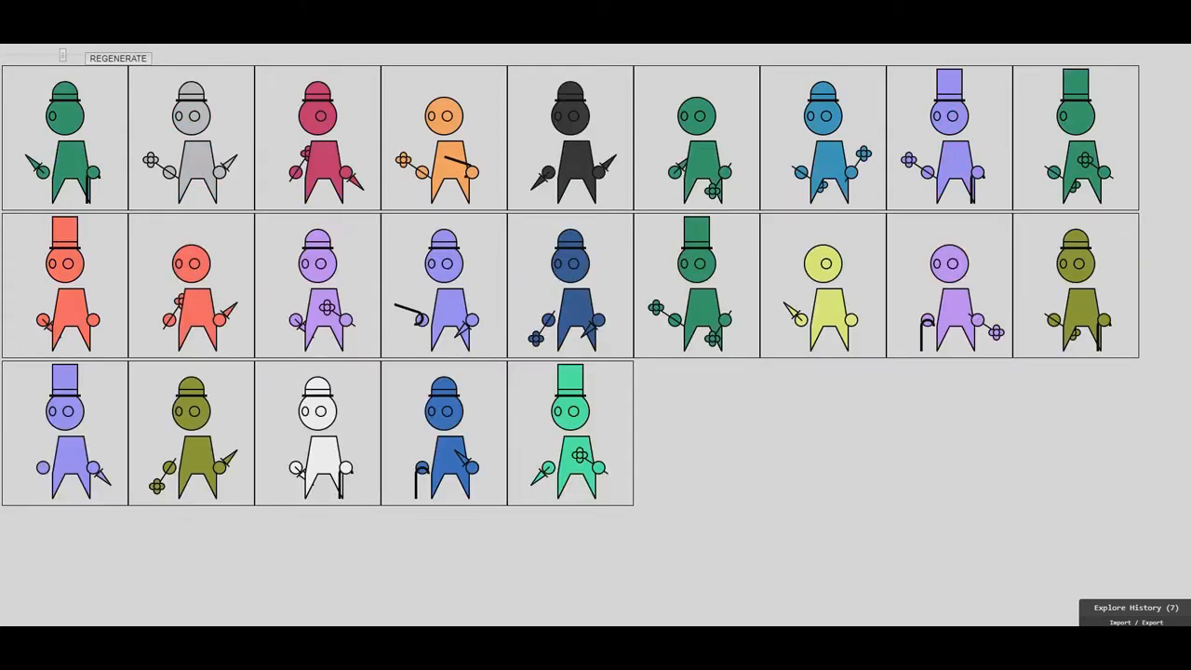
click(117, 58)
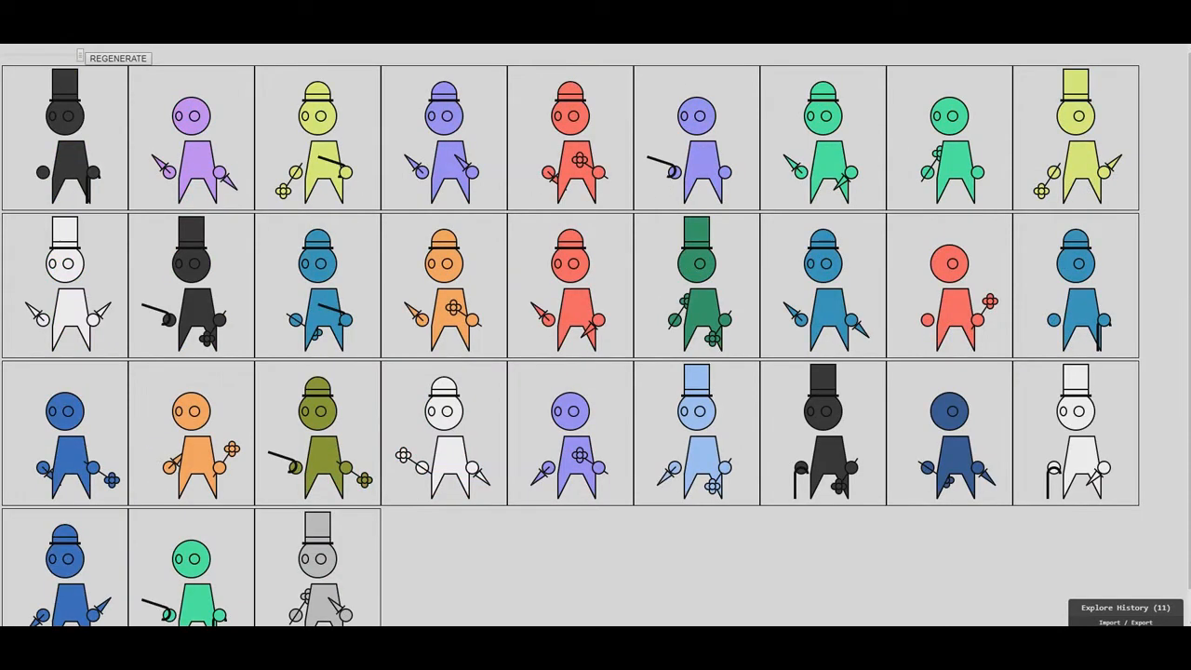
scroll(down, 3)
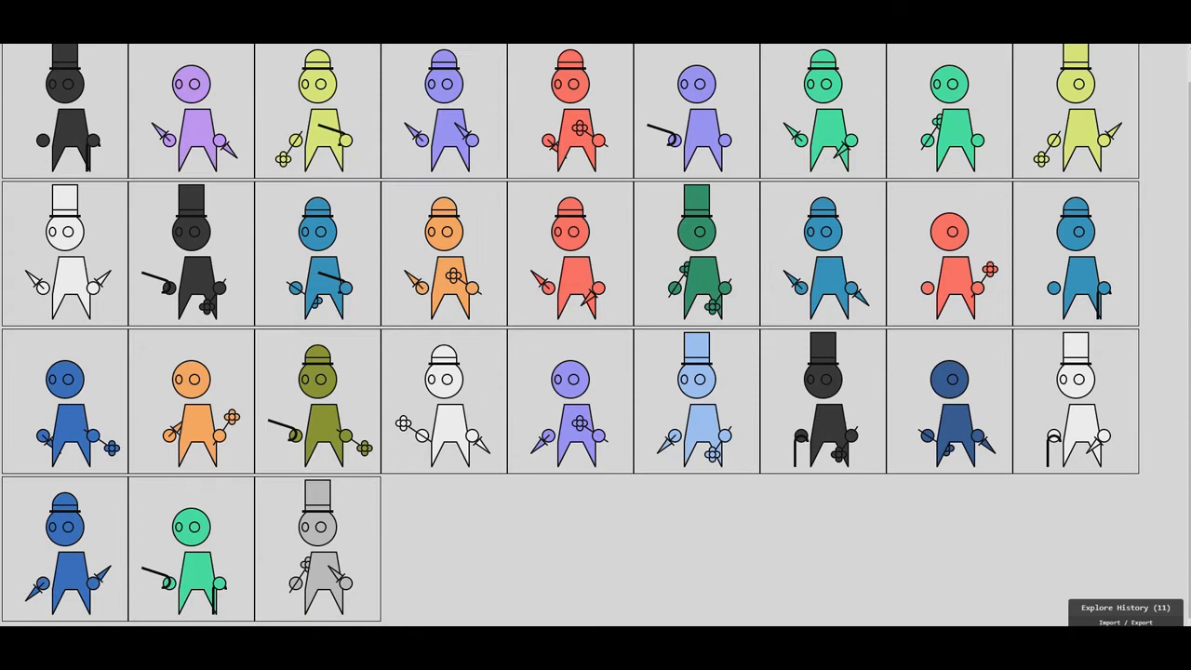
Step: Regenerate five fresh random batches of stick-figure characters
click(118, 58)
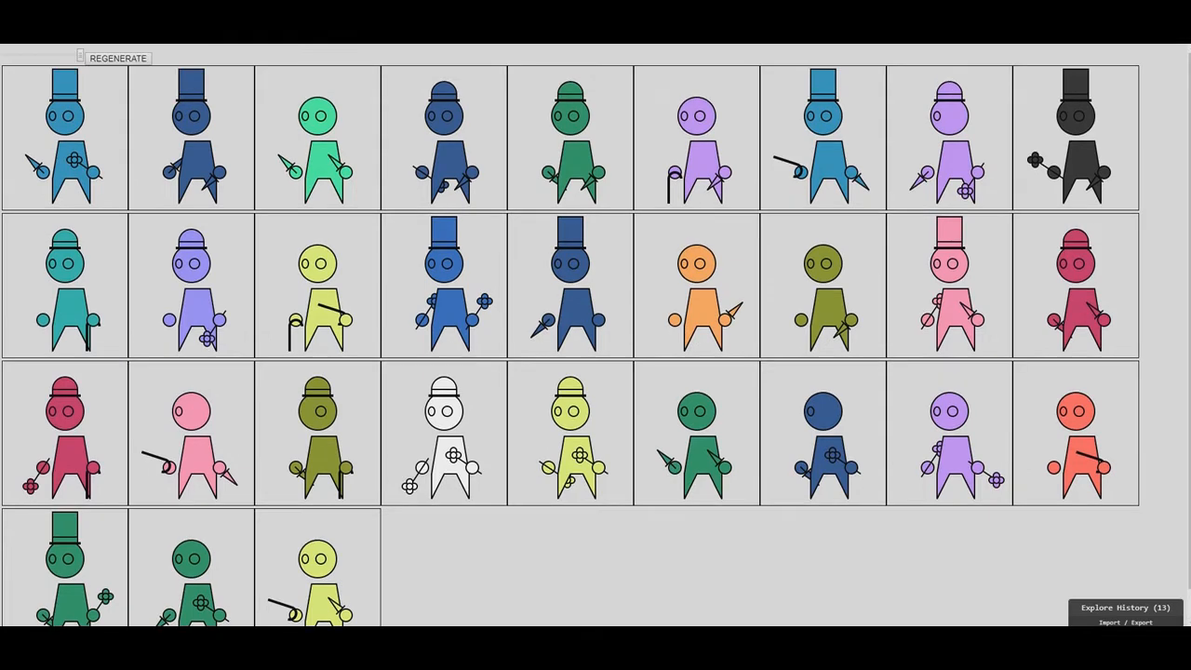
click(118, 58)
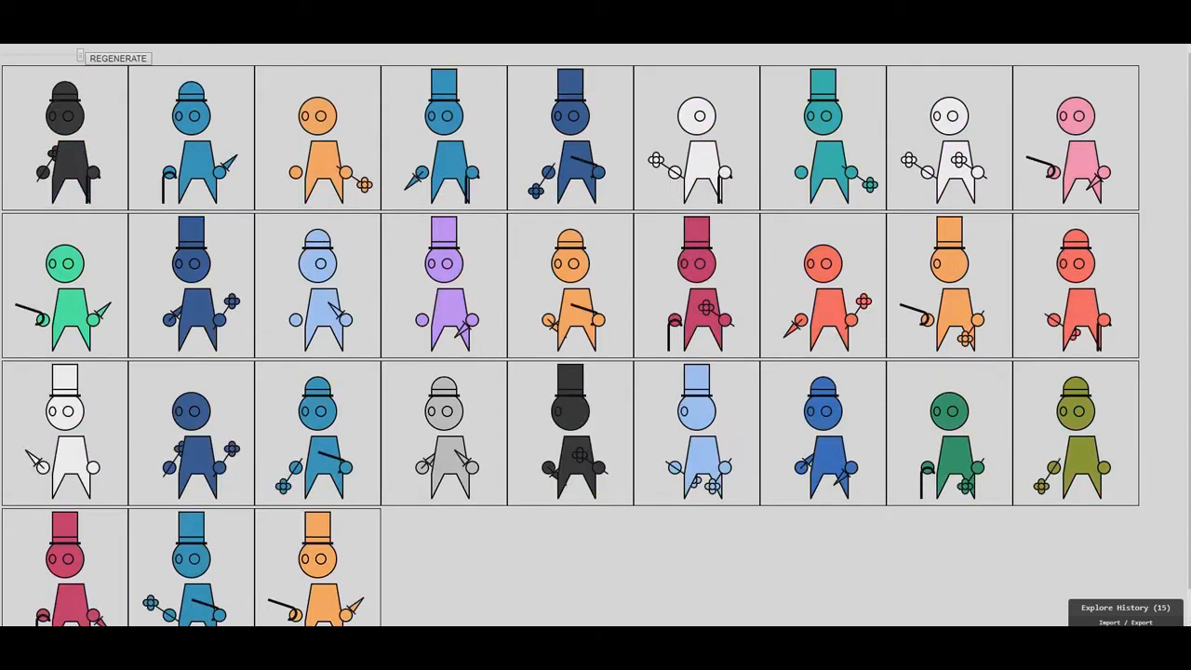
click(117, 58)
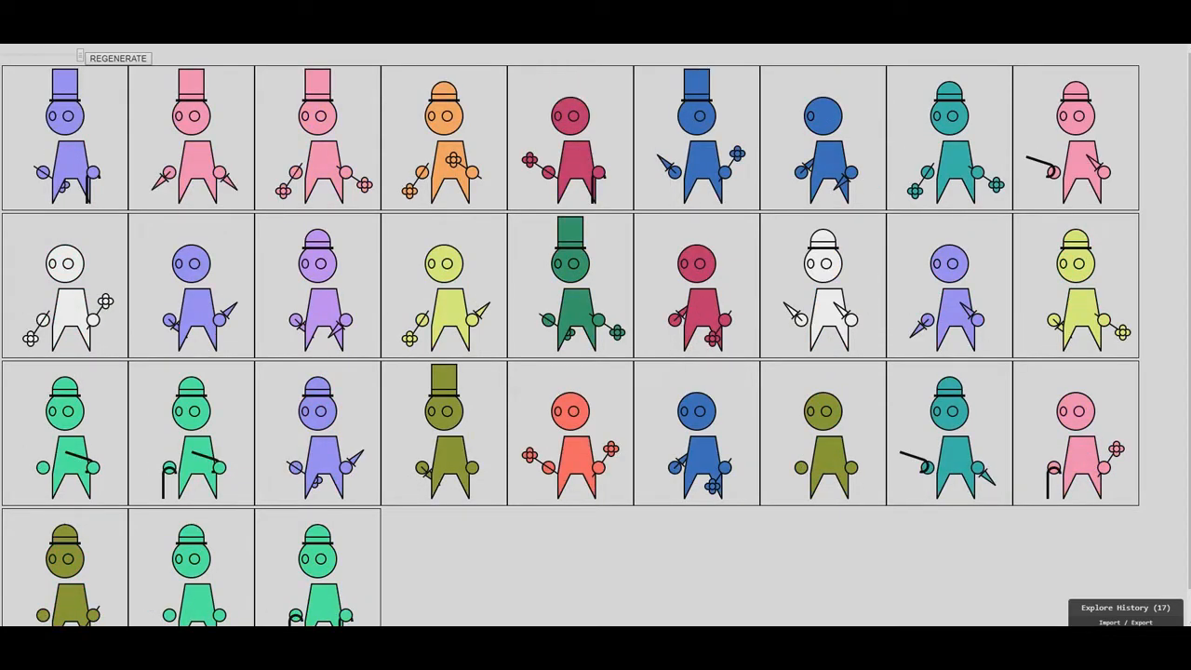
click(118, 57)
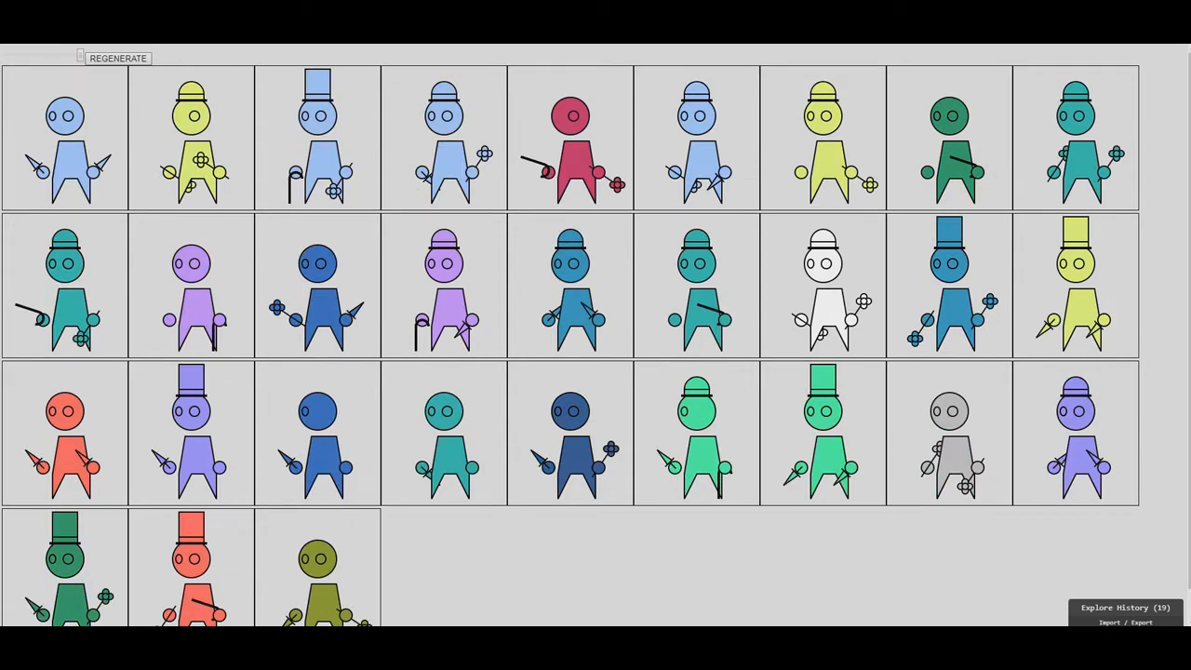
click(117, 58)
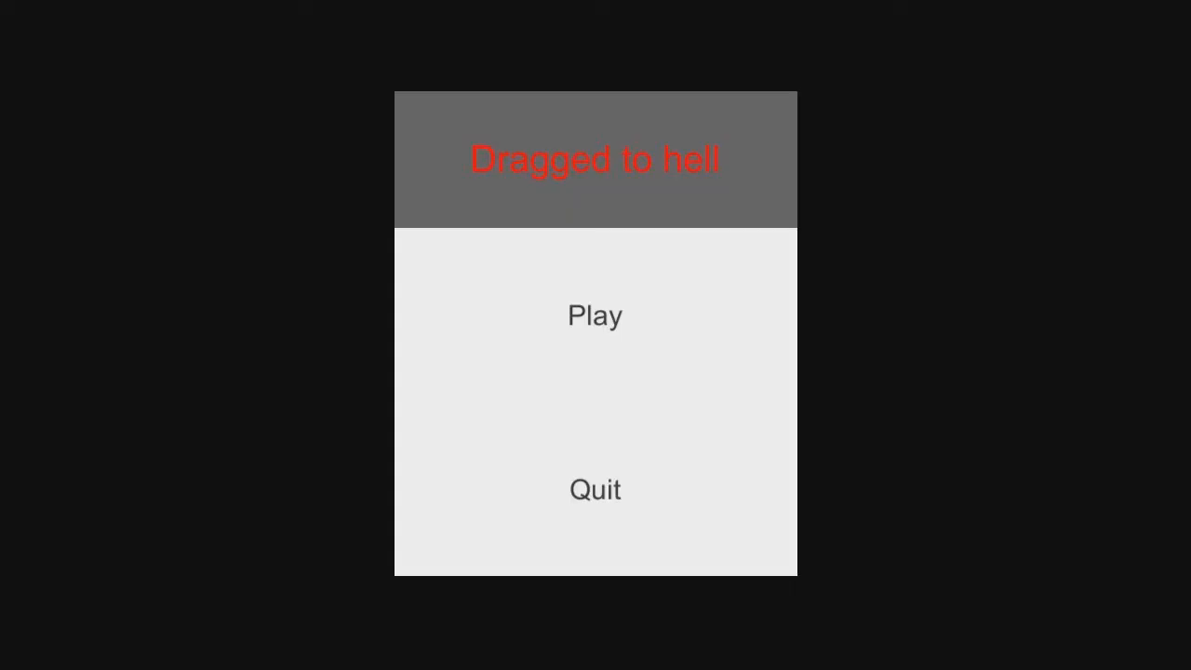
Step: Start Dragged to hell from Play, play until 'You are dead', then pick an option
click(595, 315)
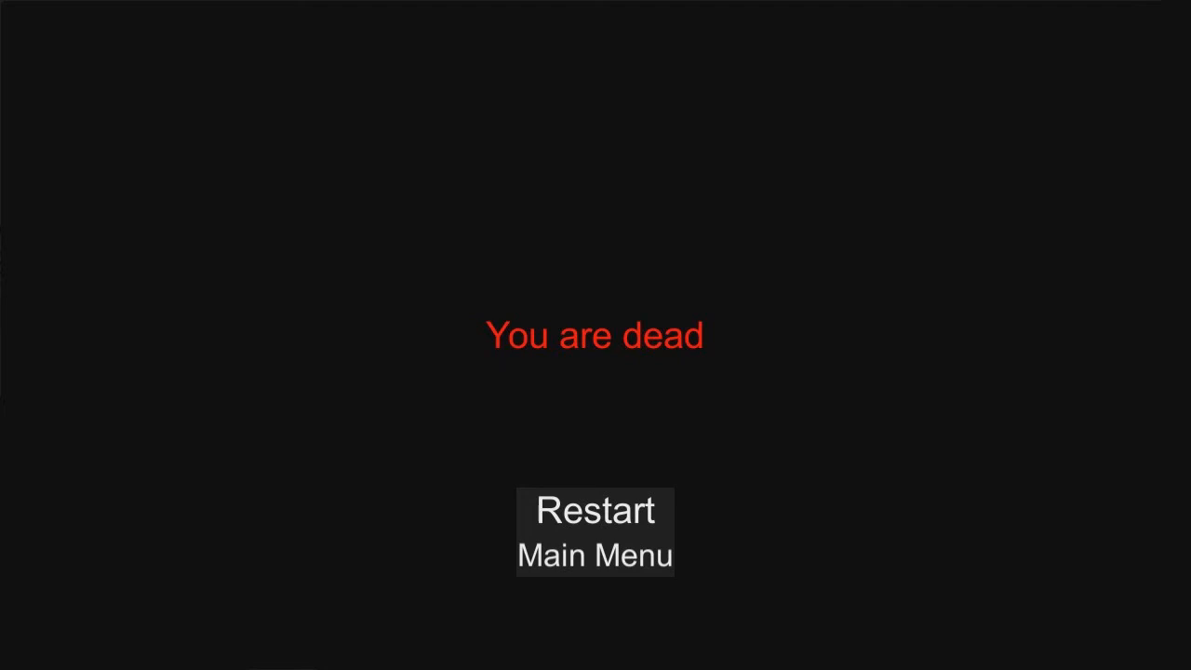
click(595, 510)
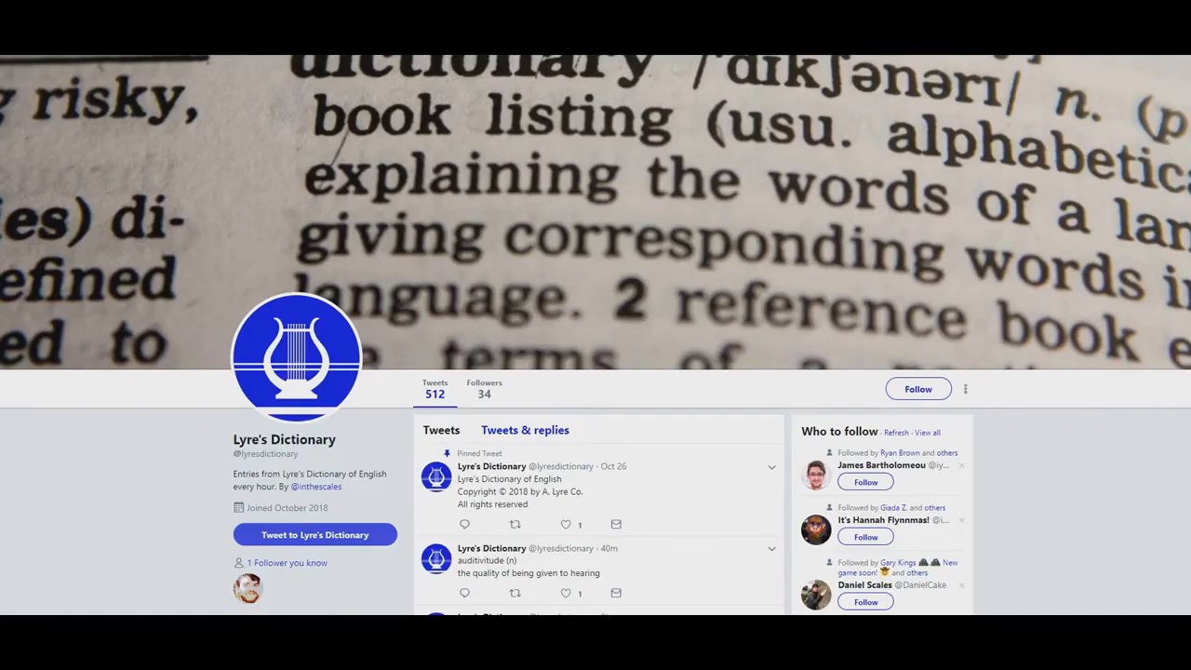
scroll(down, 3)
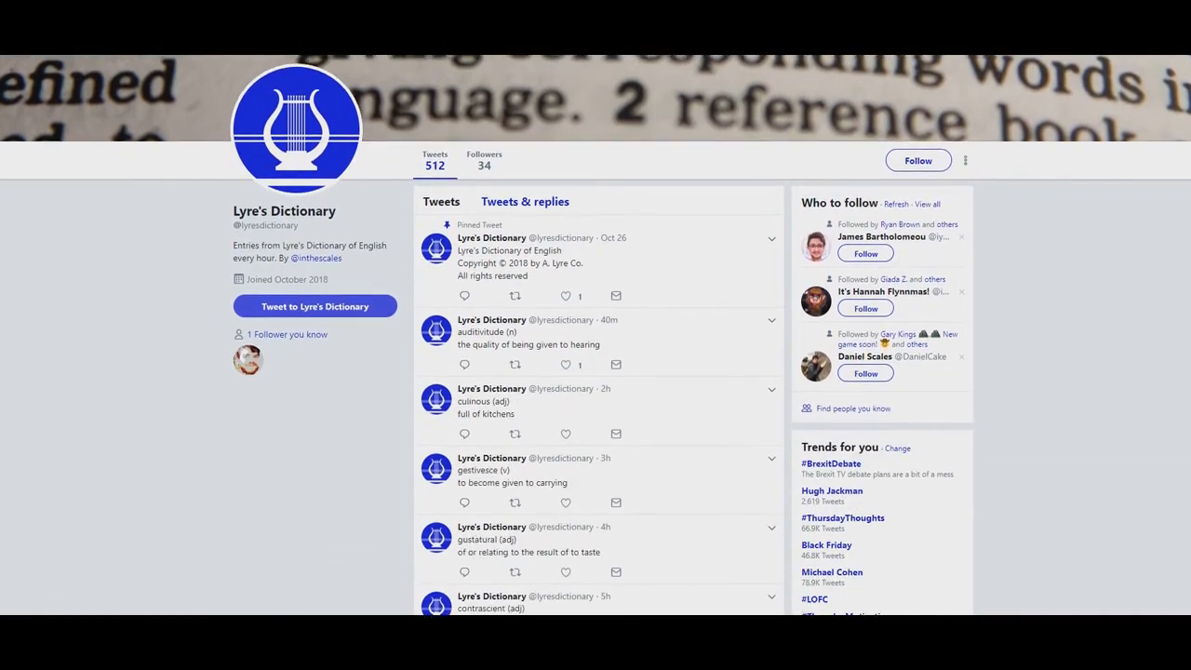
scroll(down, 3)
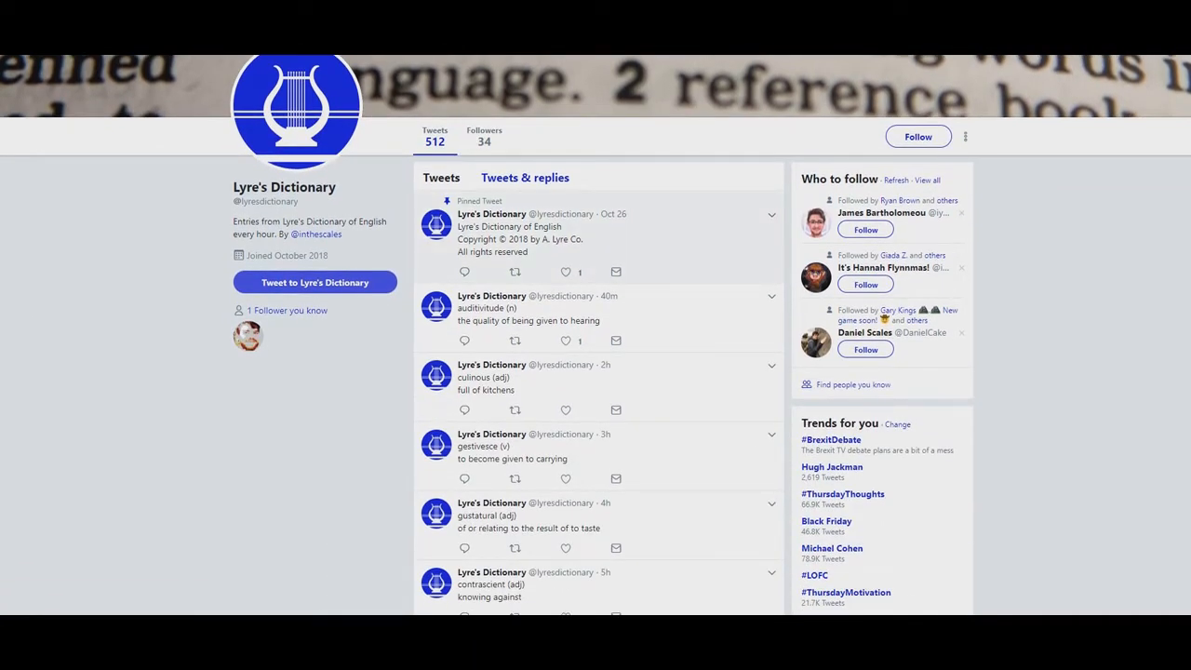
scroll(down, 3)
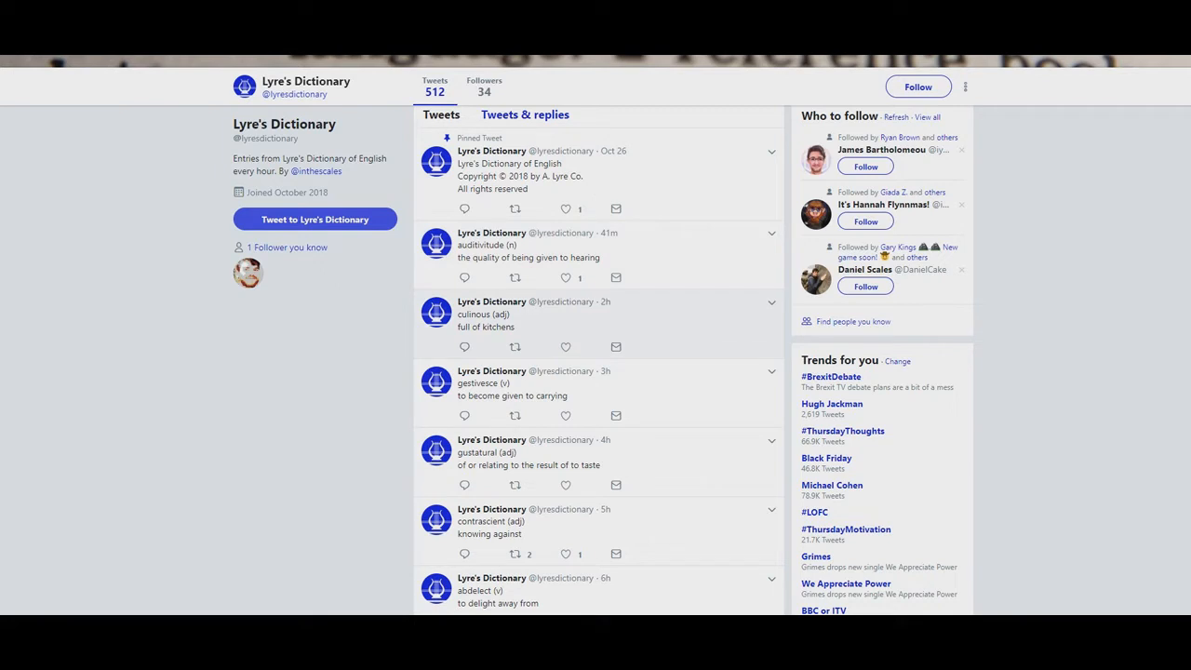
scroll(down, 3)
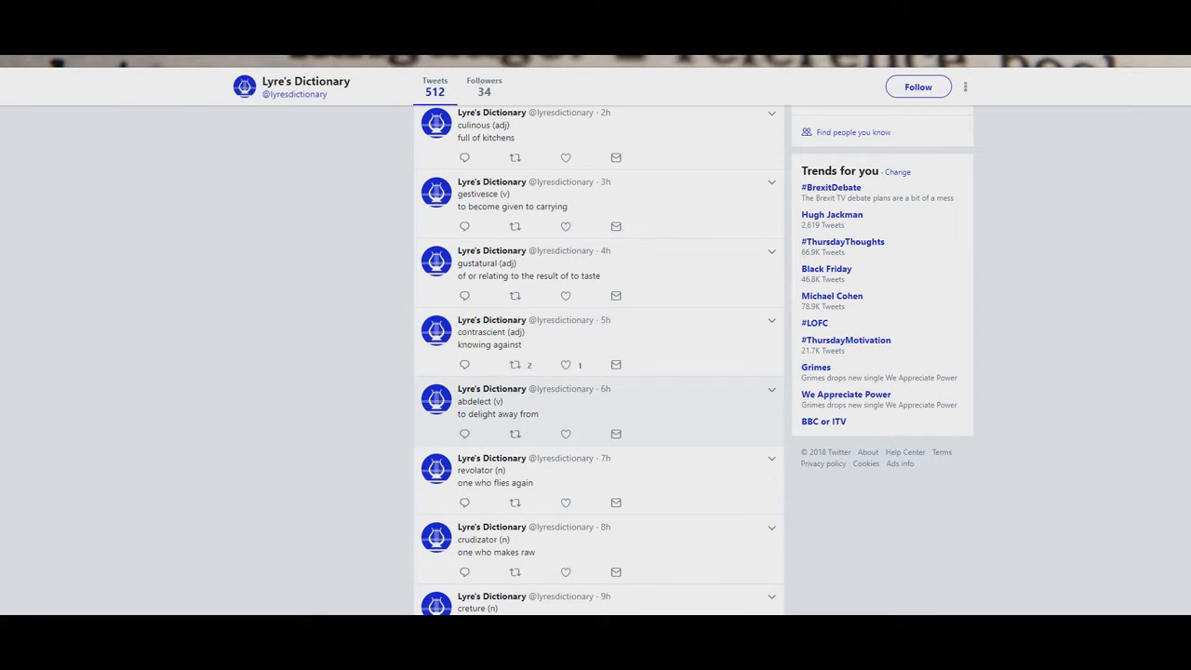
scroll(down, 3)
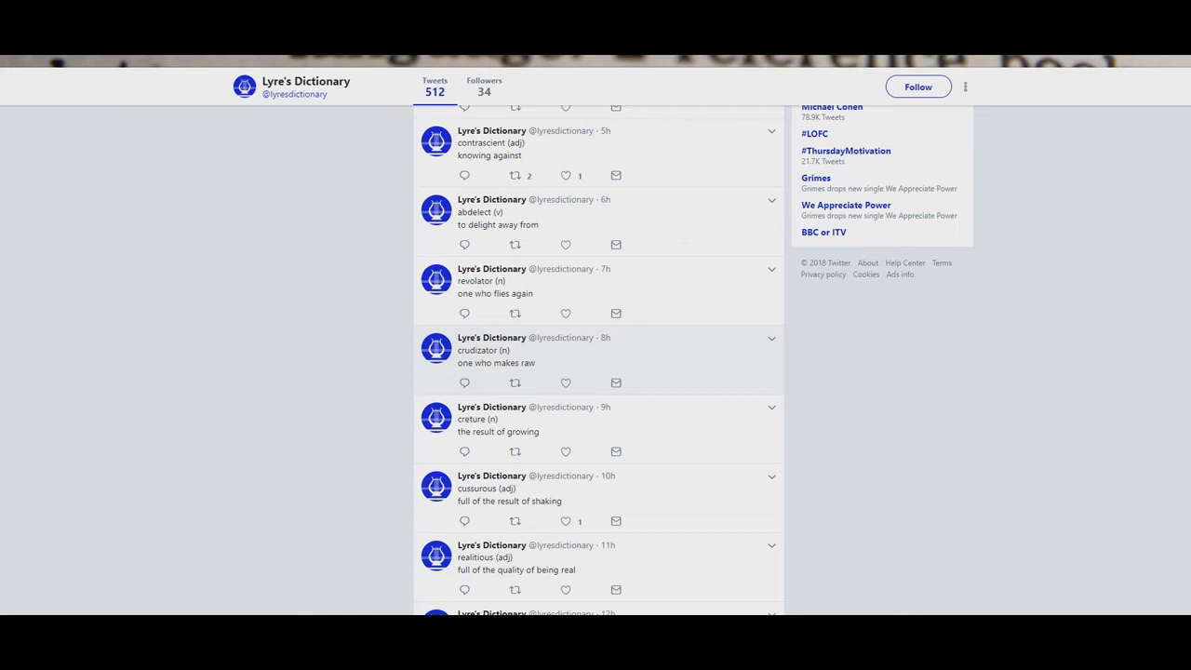
scroll(down, 3)
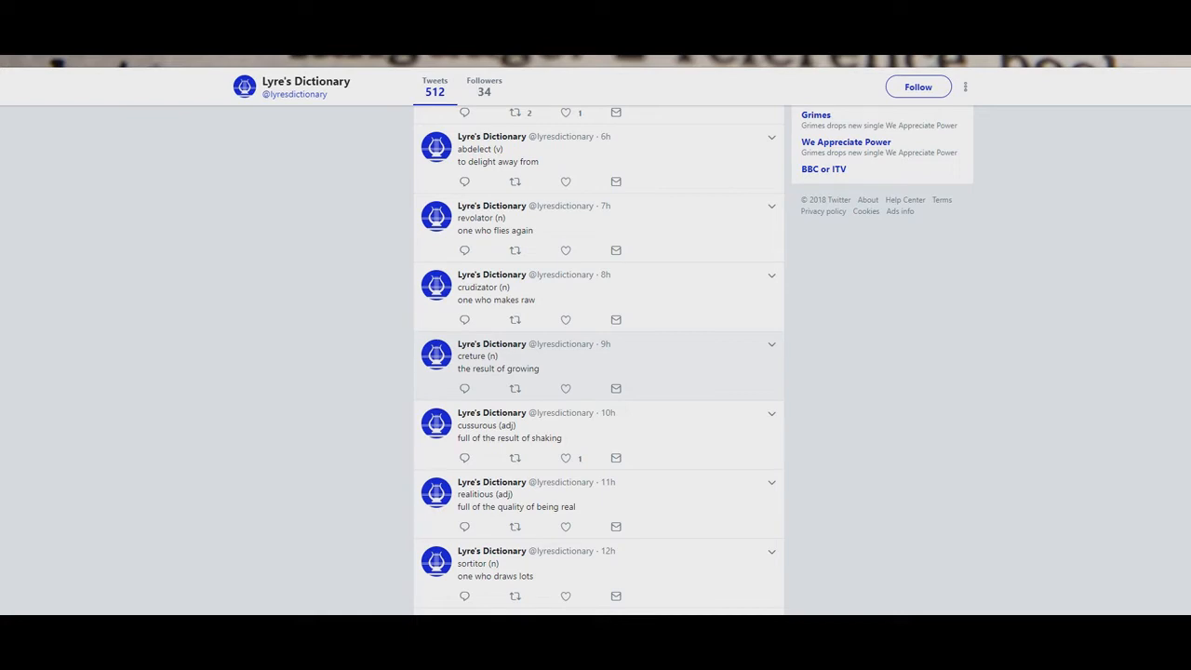
scroll(down, 3)
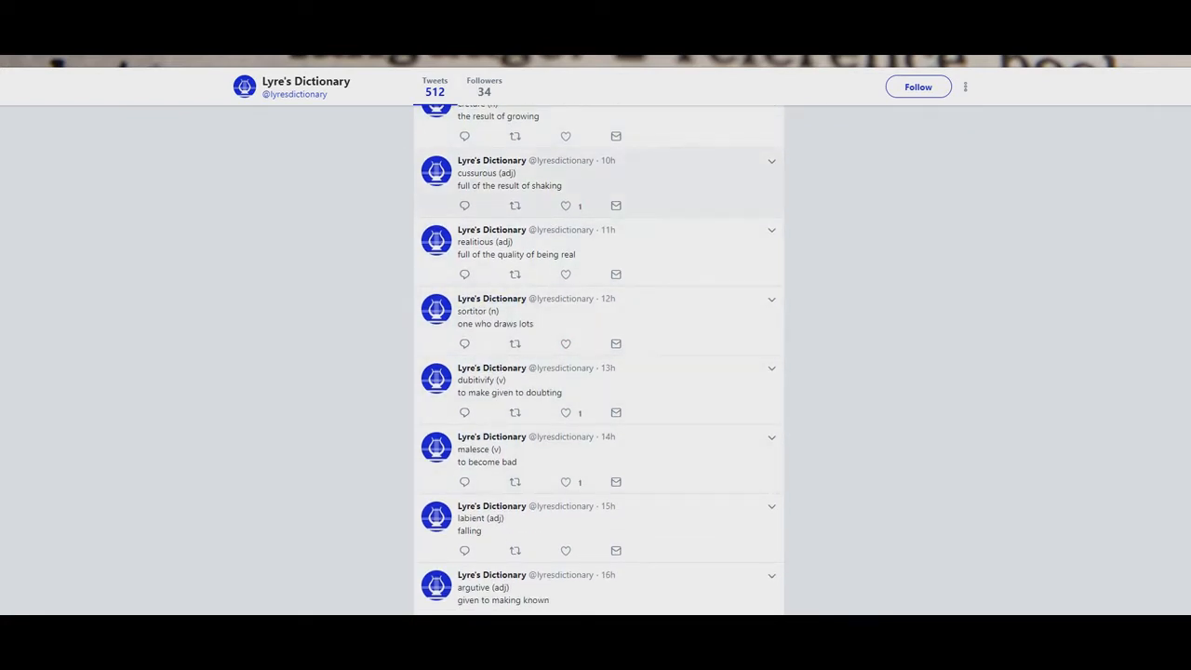
scroll(down, 3)
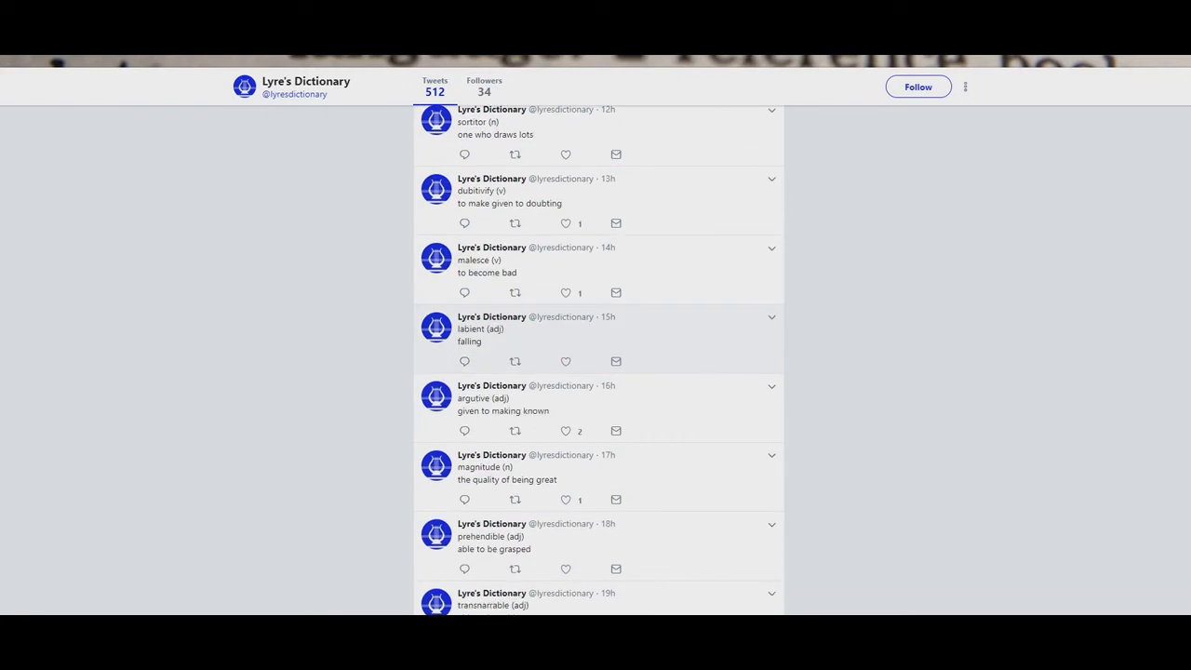
scroll(down, 3)
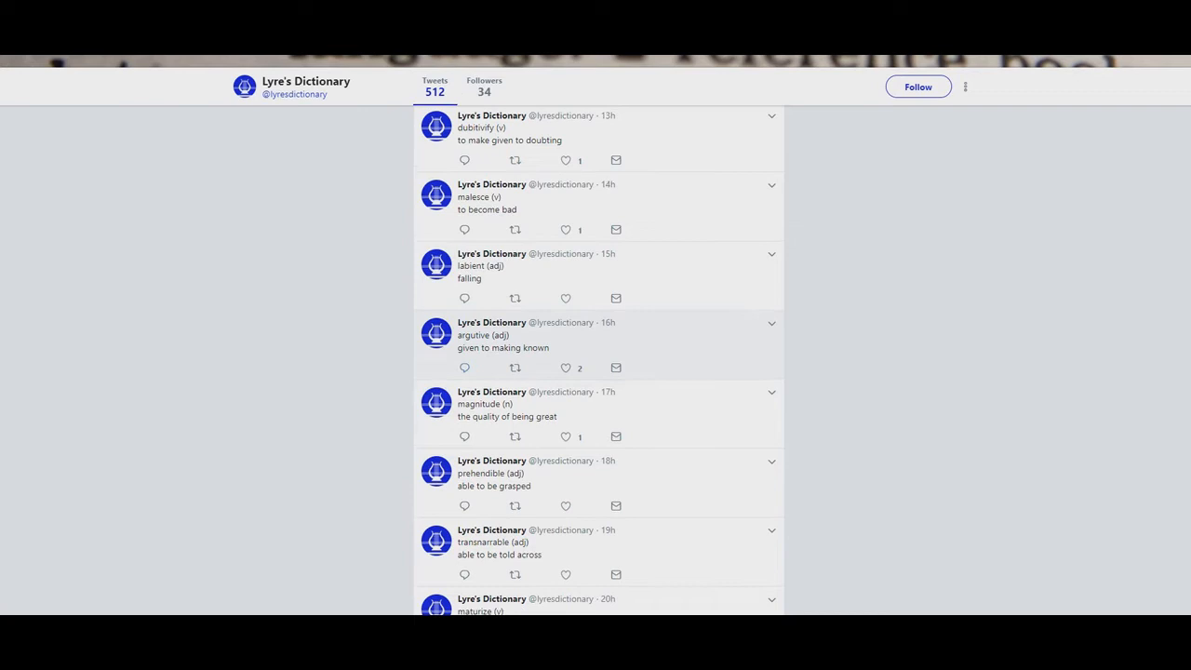
click(565, 368)
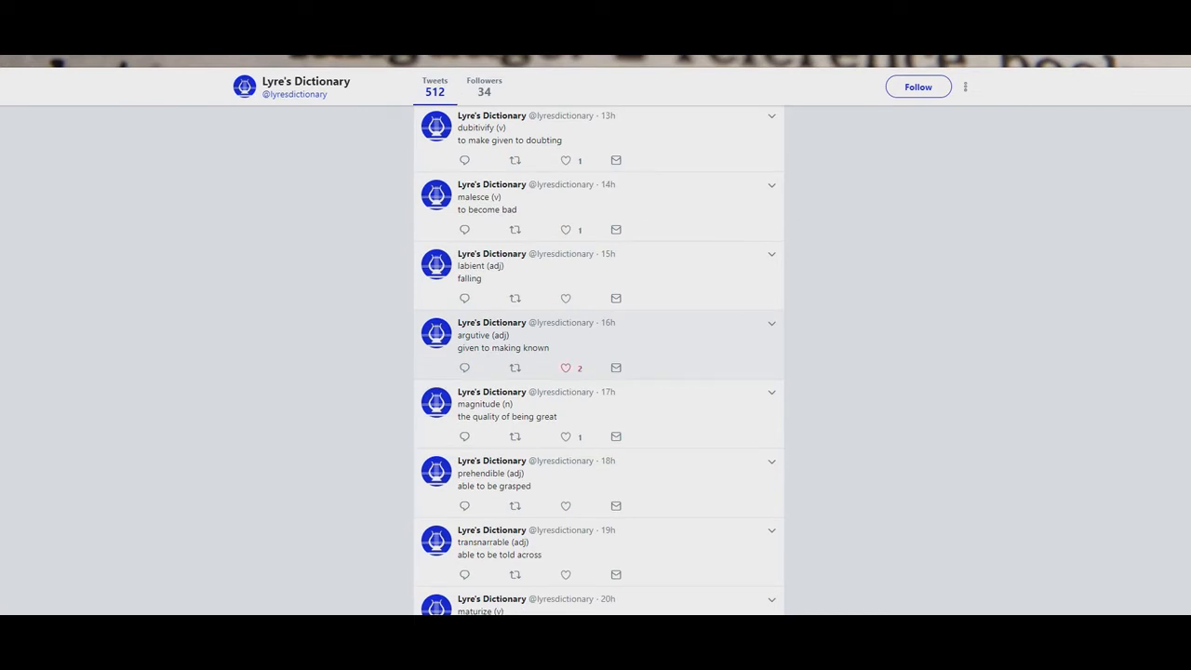
scroll(down, 3)
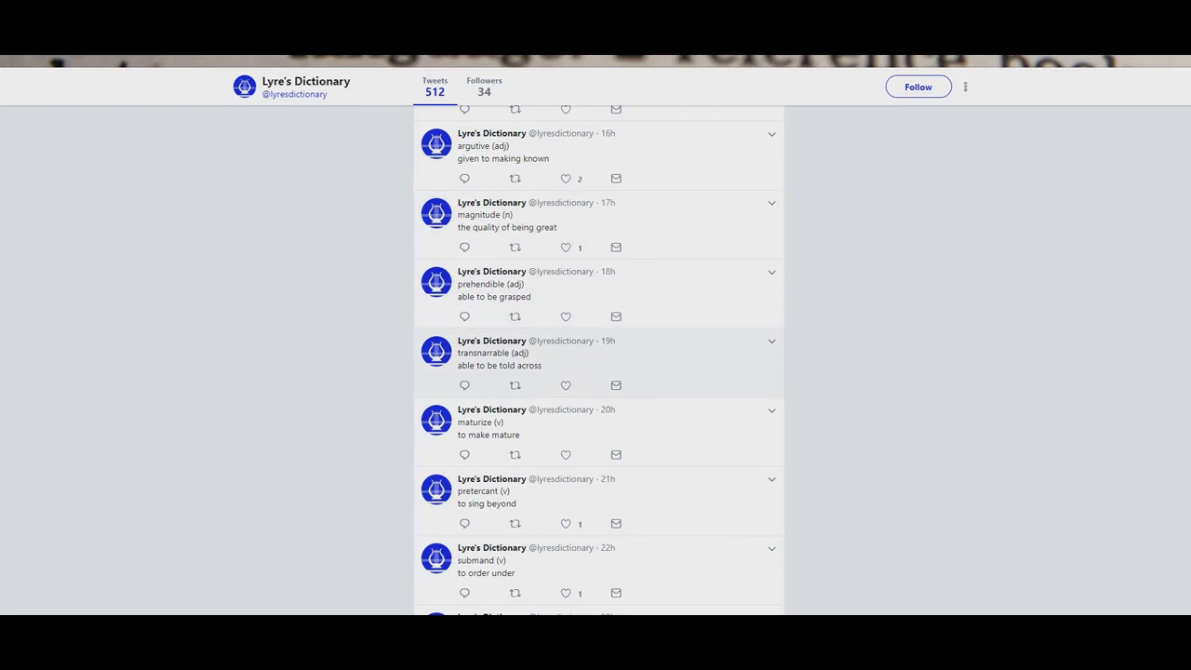
scroll(down, 3)
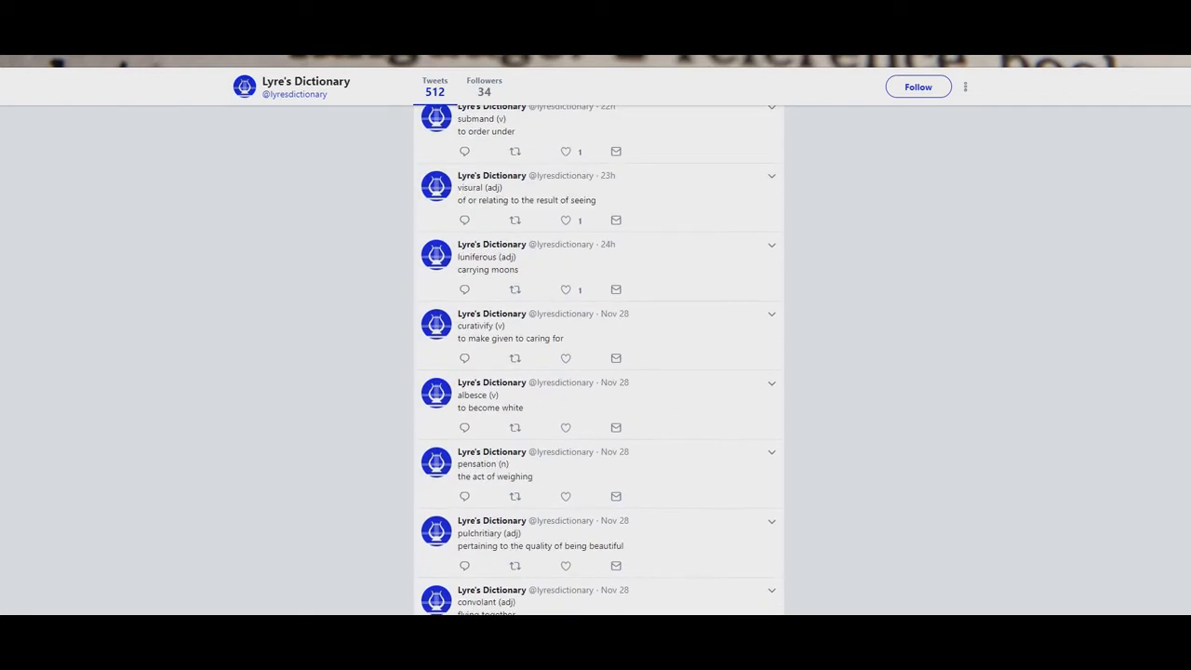
scroll(down, 3)
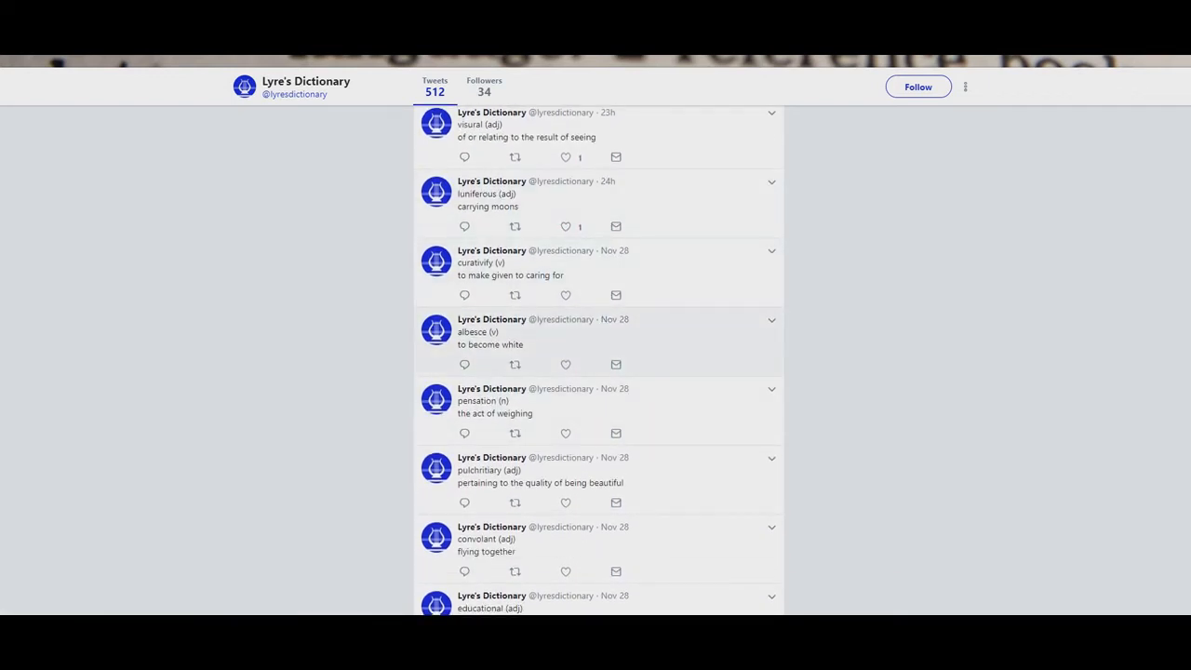
scroll(down, 3)
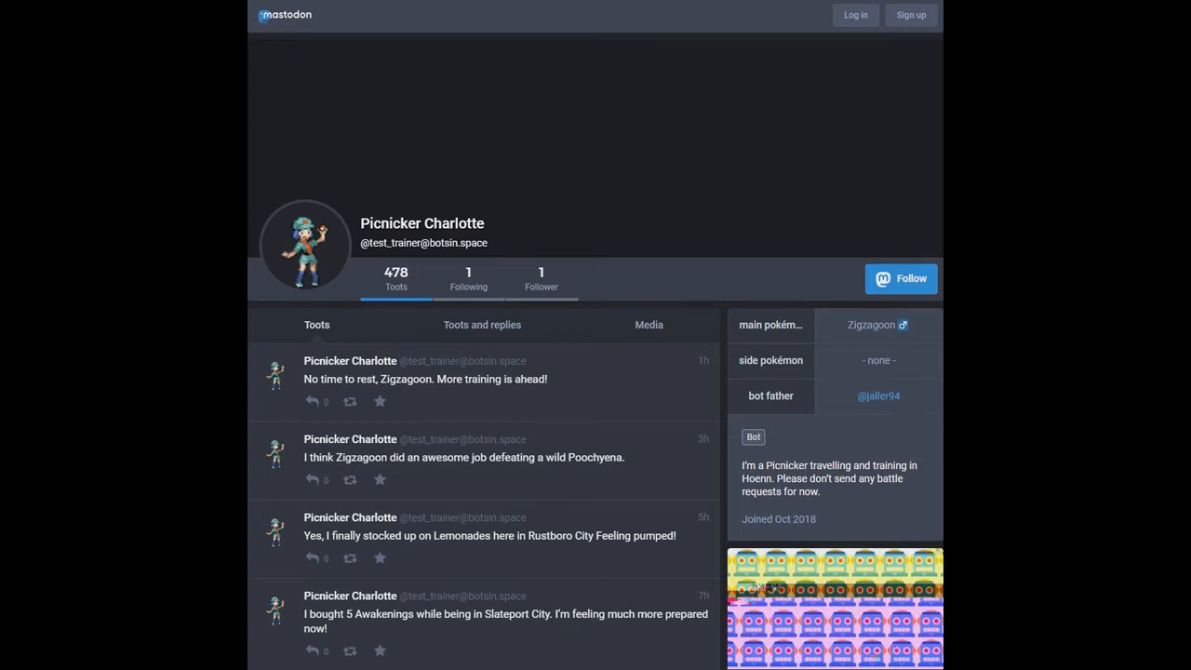
scroll(down, 3)
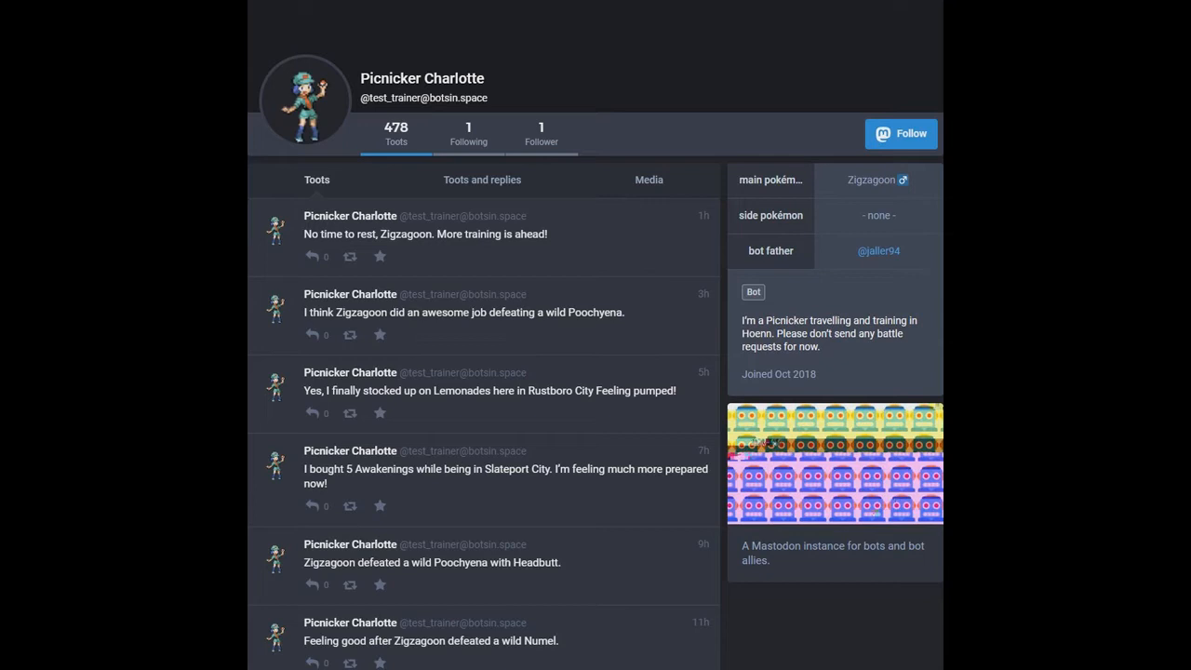
scroll(down, 3)
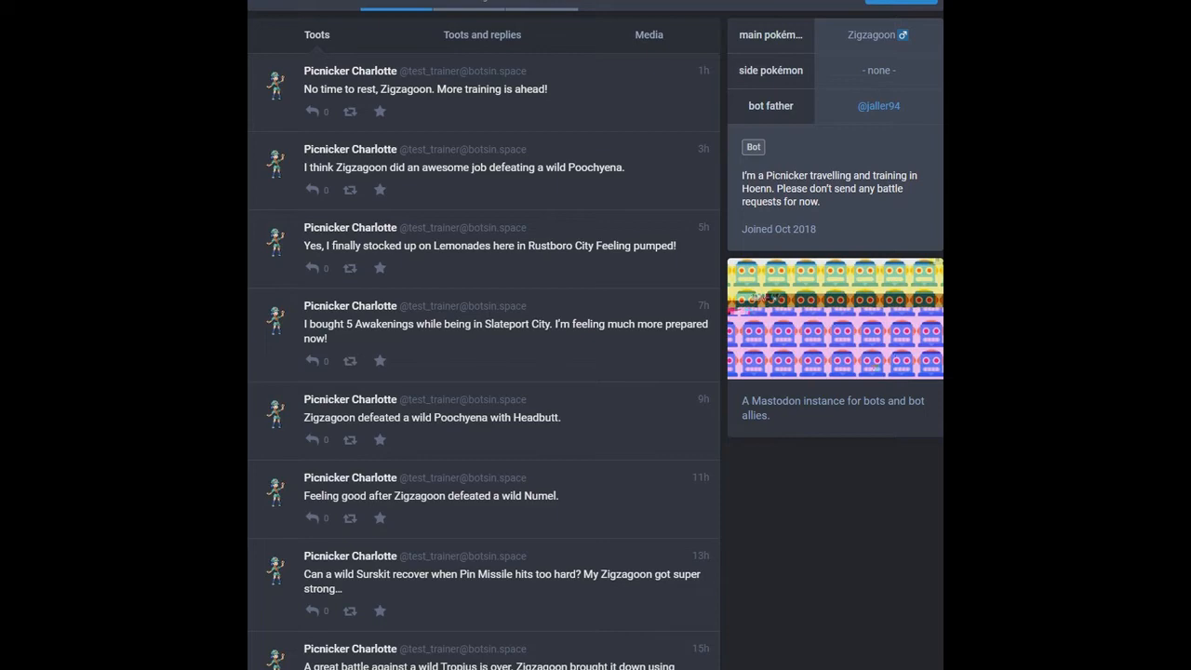
scroll(down, 3)
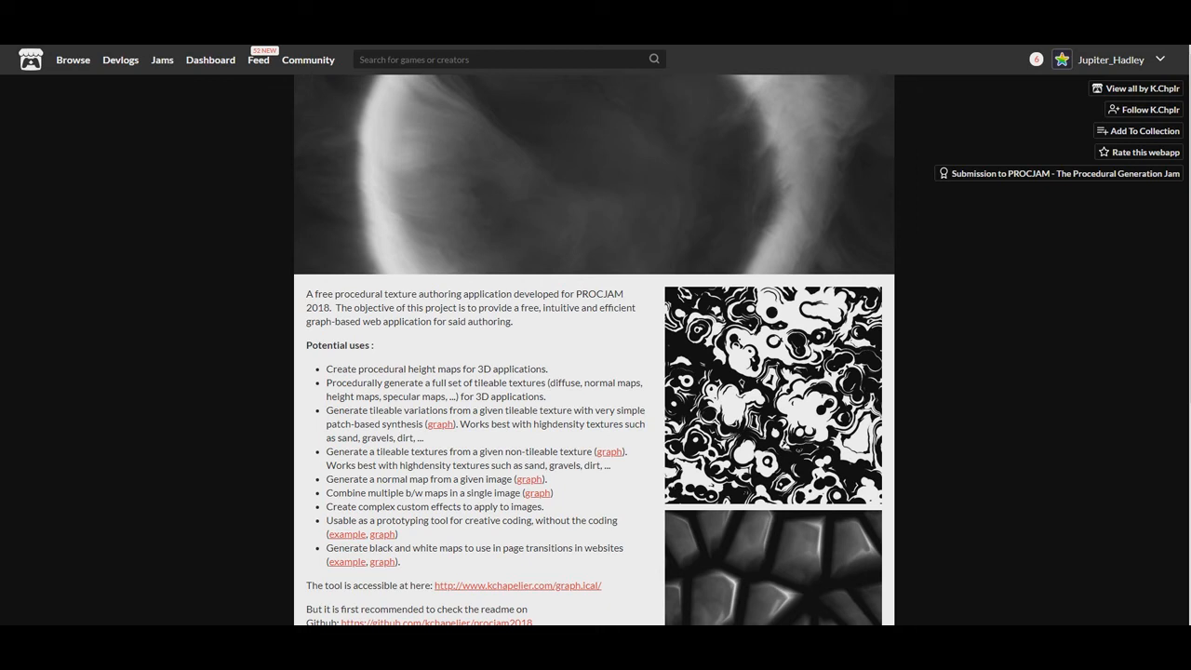
Step: Scroll Graph.ical's page past its potential uses and follow the kchapelier.com/graph.ical link
scroll(down, 3)
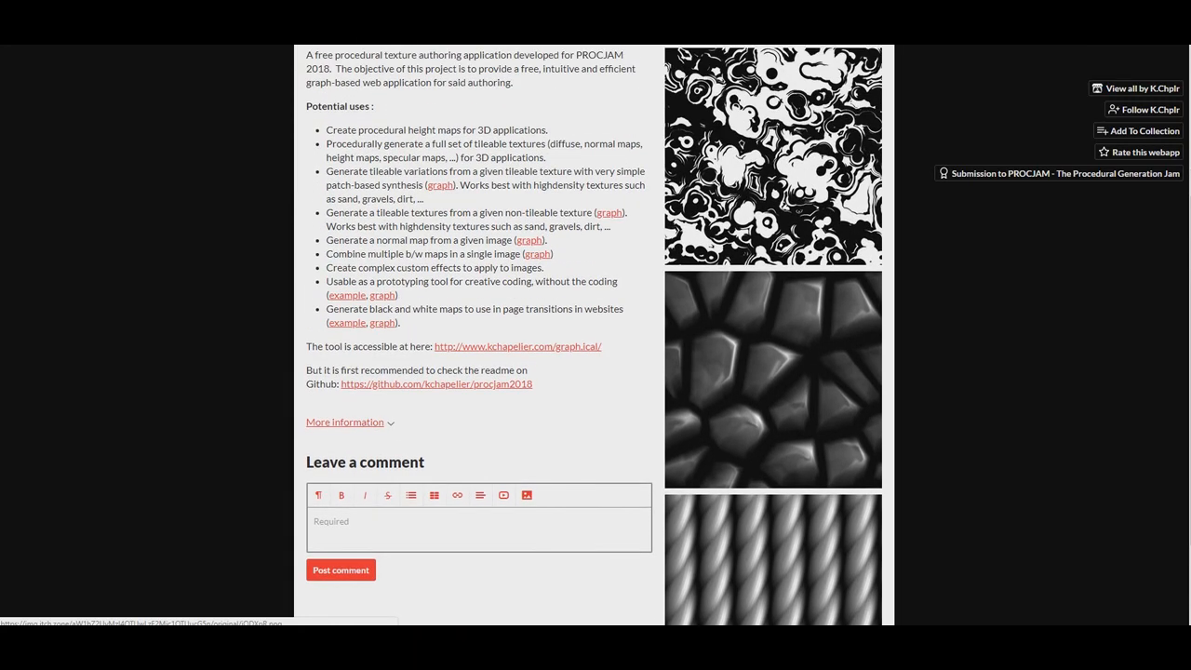
click(518, 345)
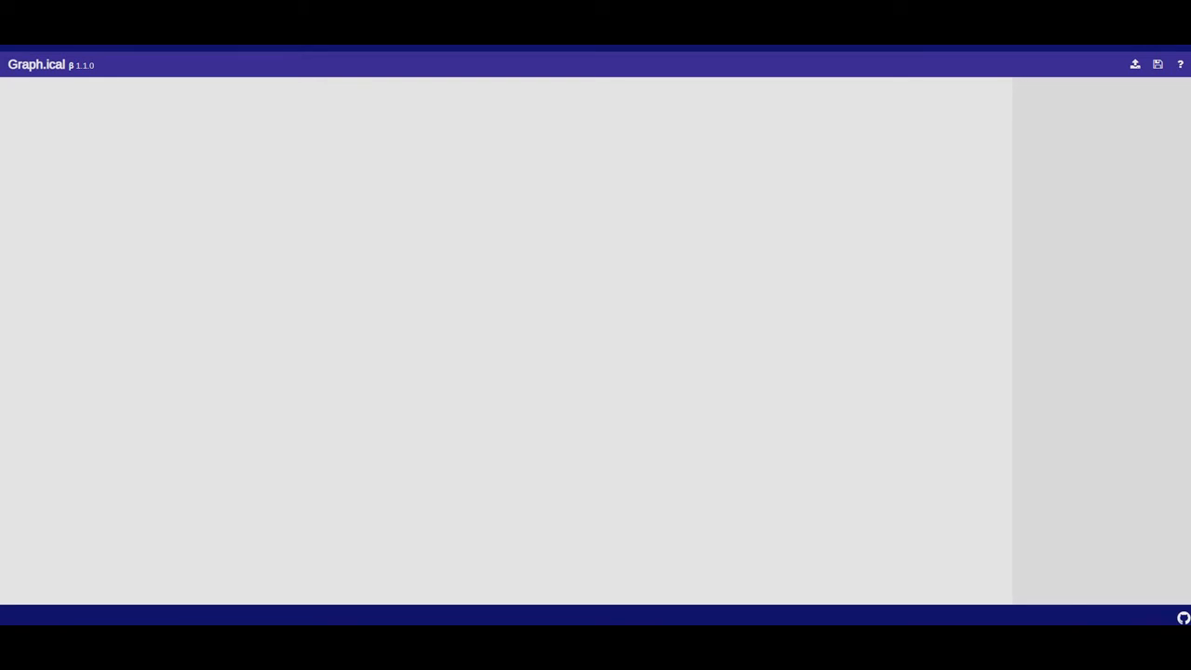
Step: Bring up Graph.ical's save-file loading prompt and dismiss it
click(1135, 64)
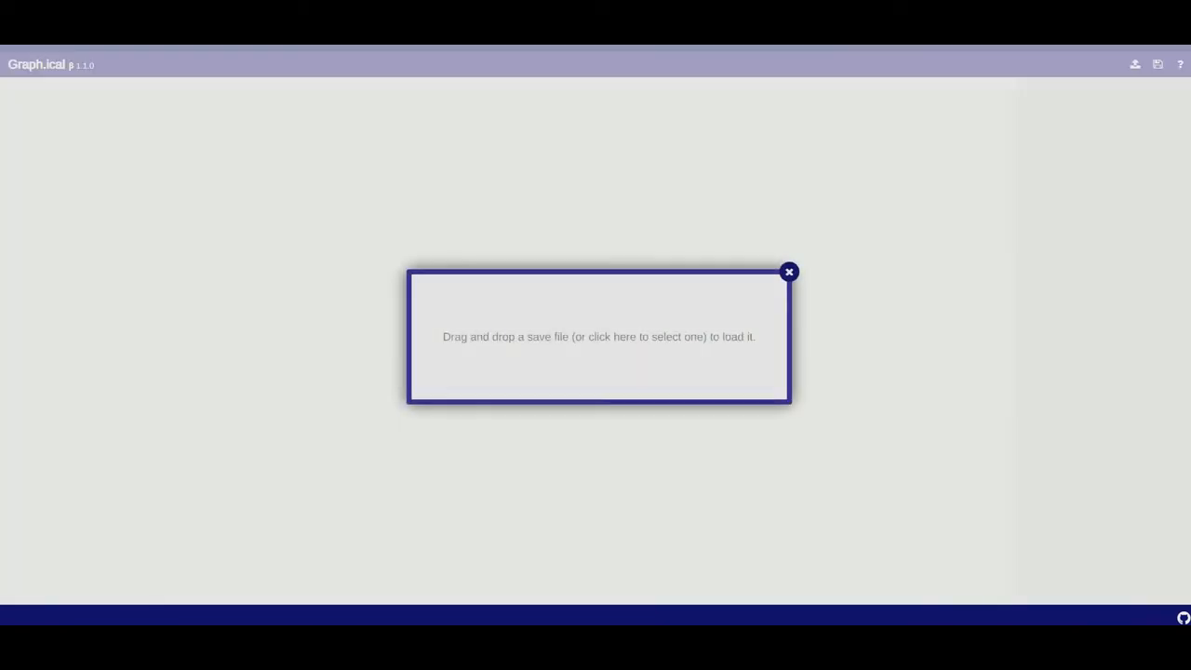
click(599, 336)
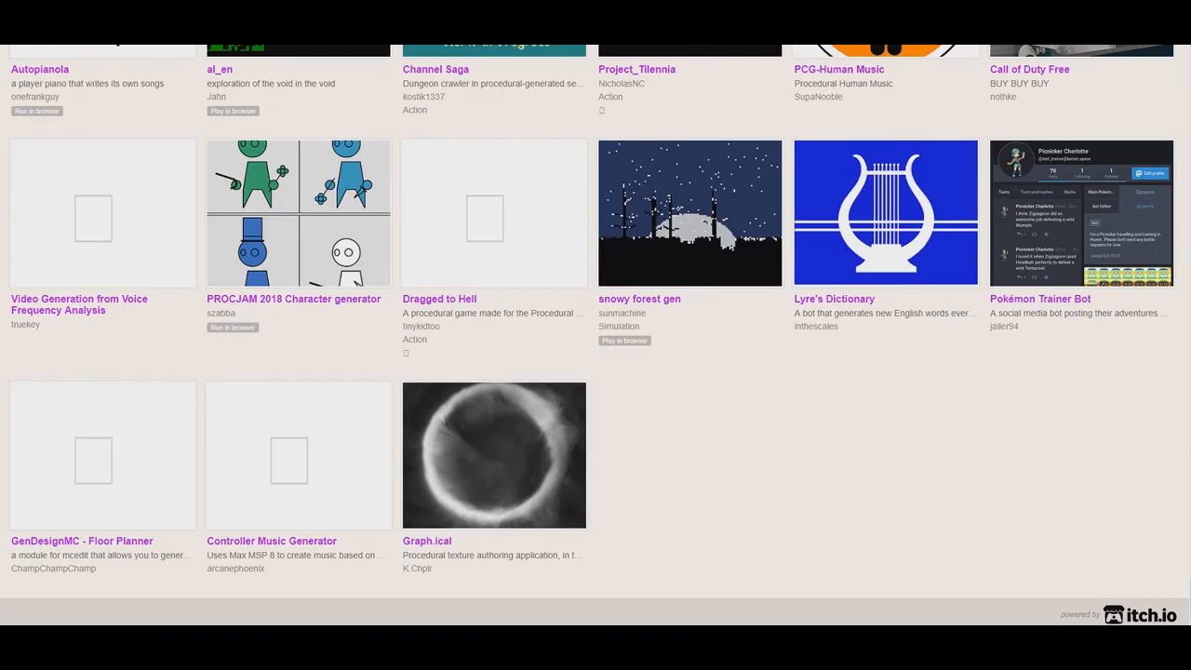
Step: Reopen the Graph.ical entry from the submissions grid and reach the Wing Roll page
click(426, 541)
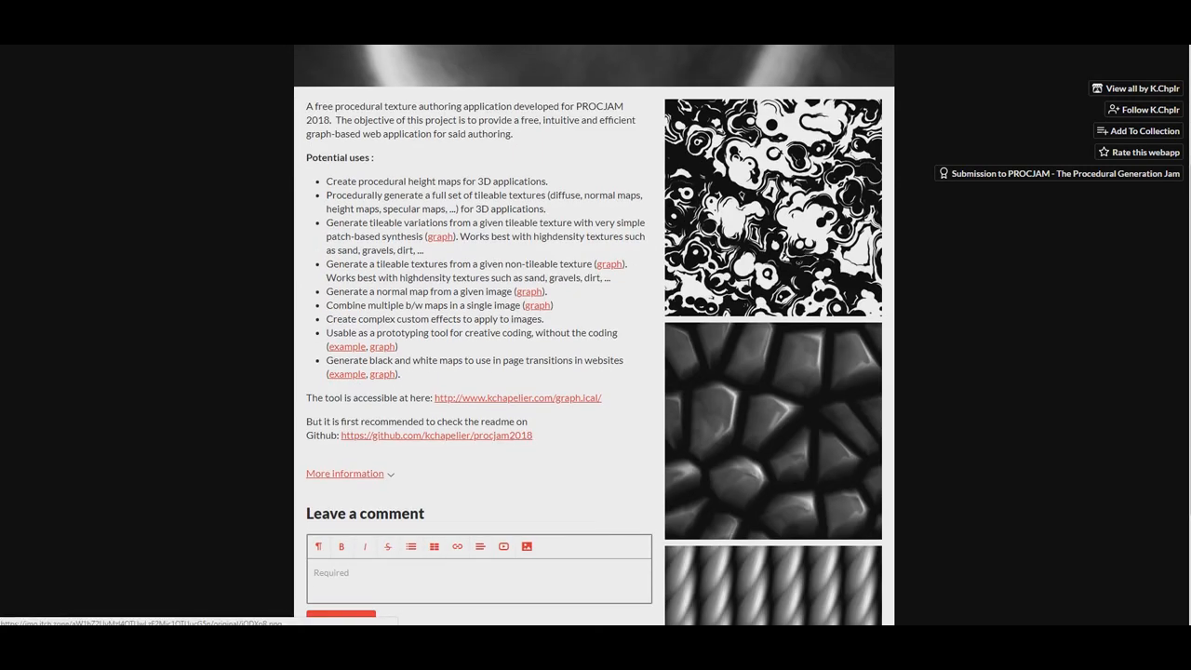
scroll(down, 3)
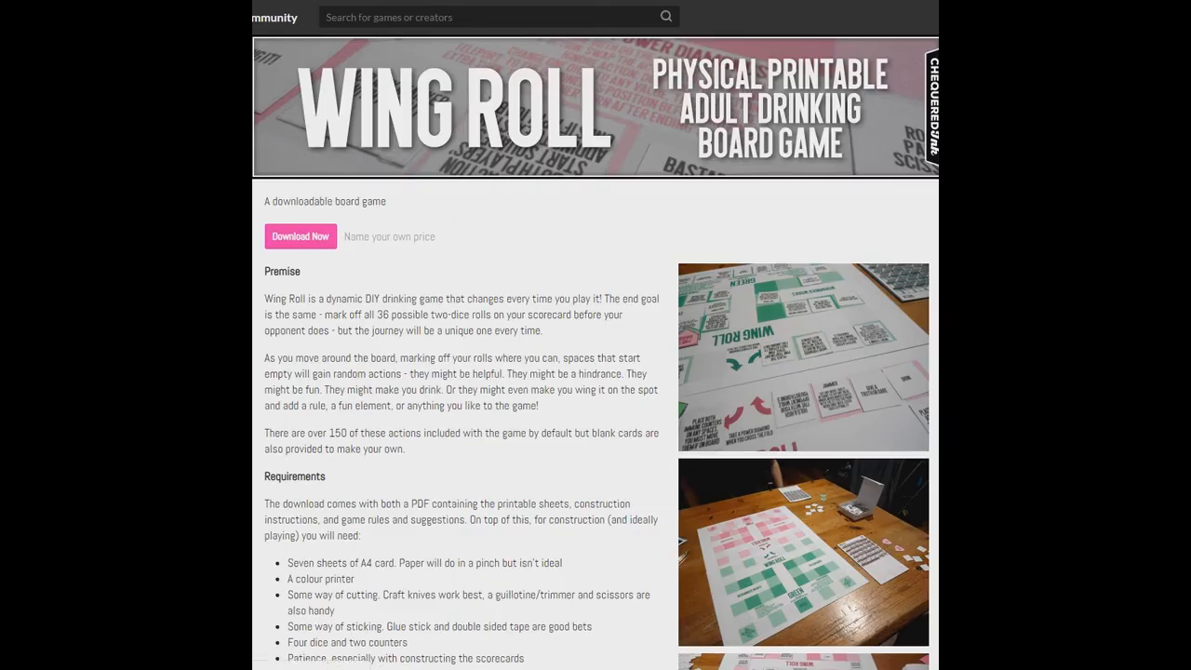
scroll(down, 3)
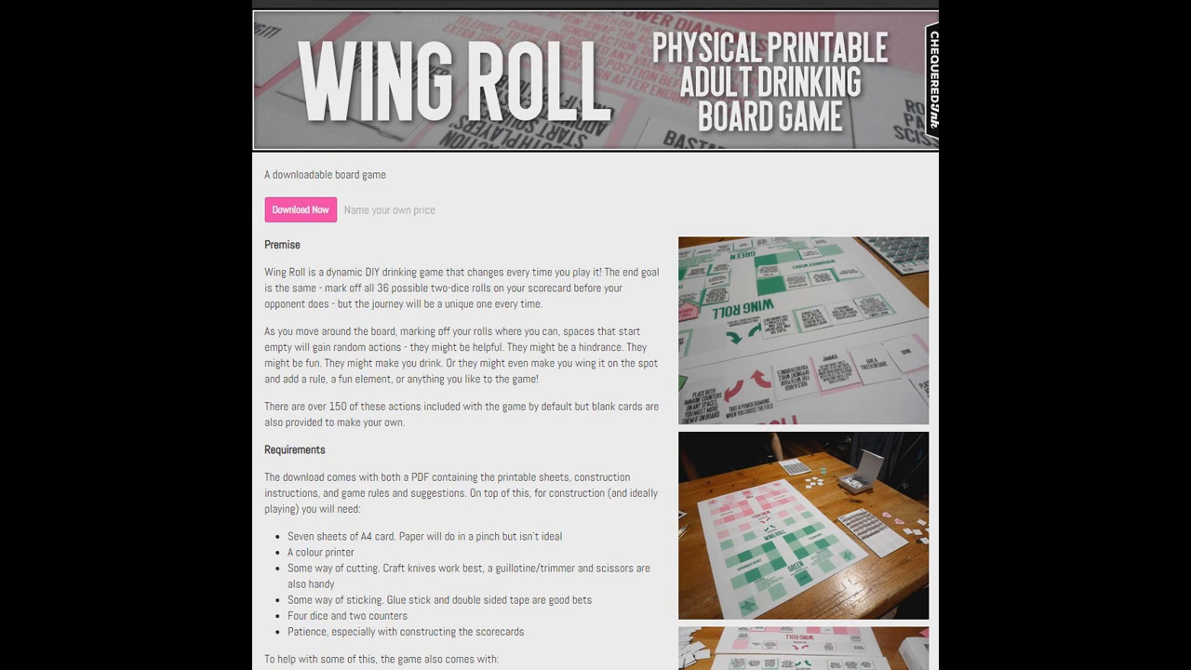
scroll(down, 3)
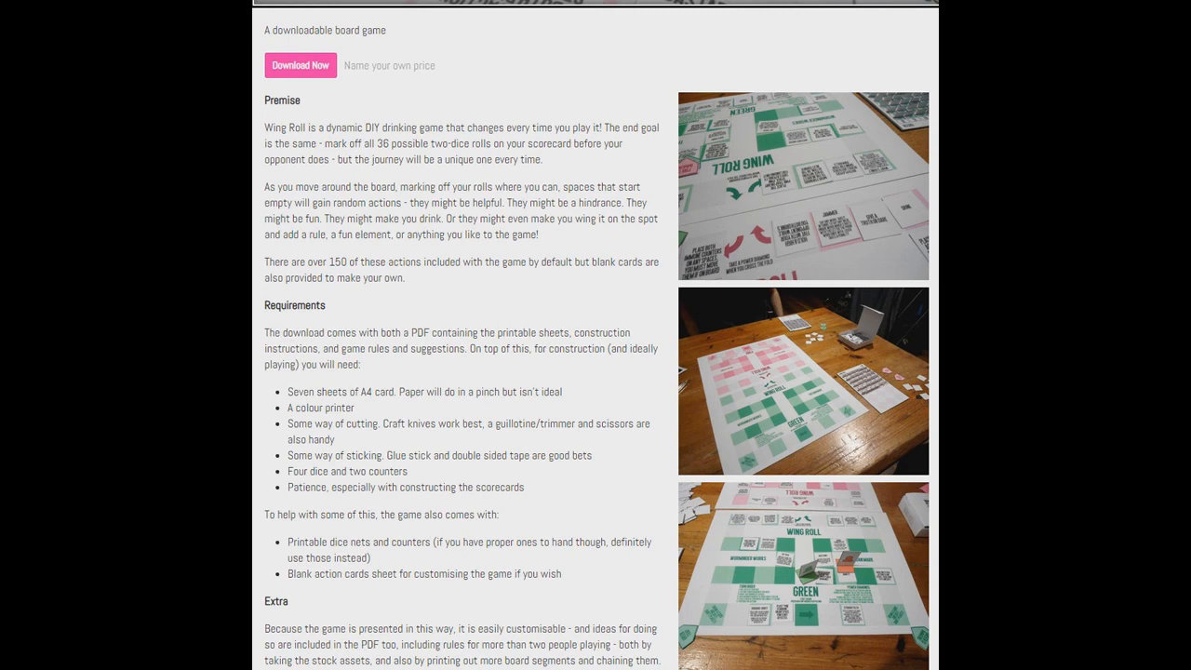
scroll(down, 3)
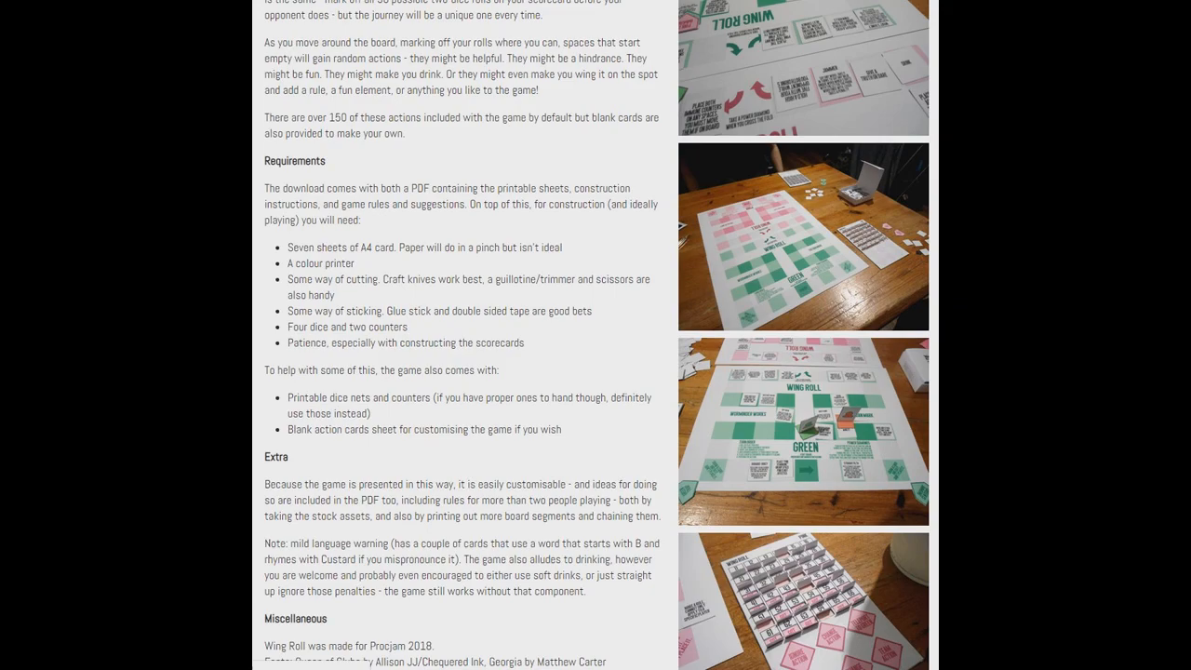